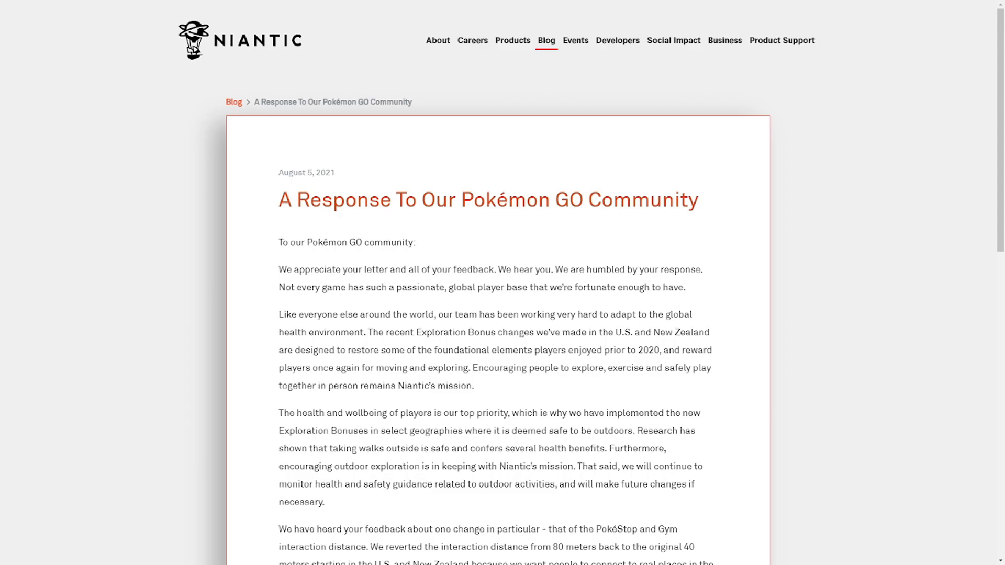
scroll(down, 3)
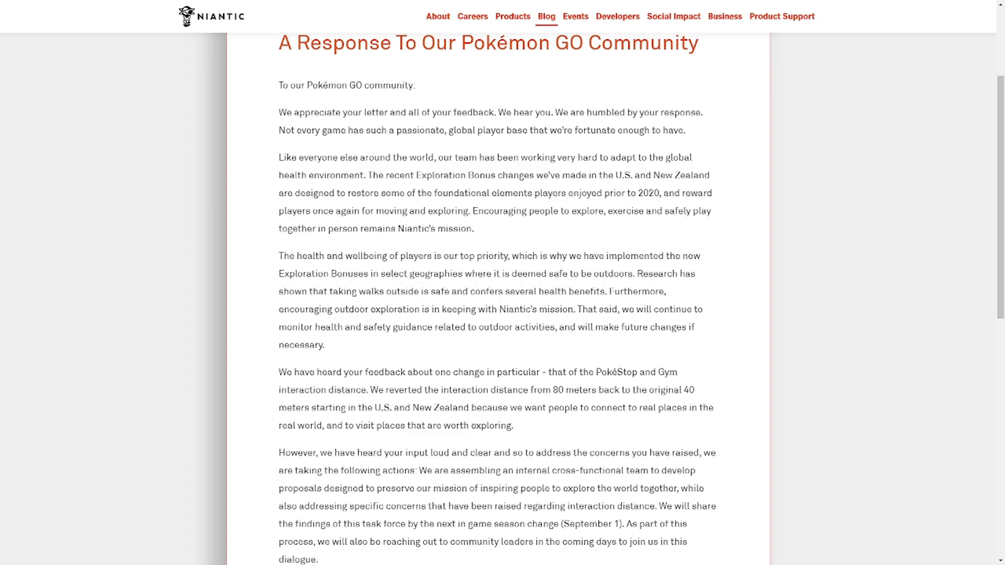
scroll(down, 3)
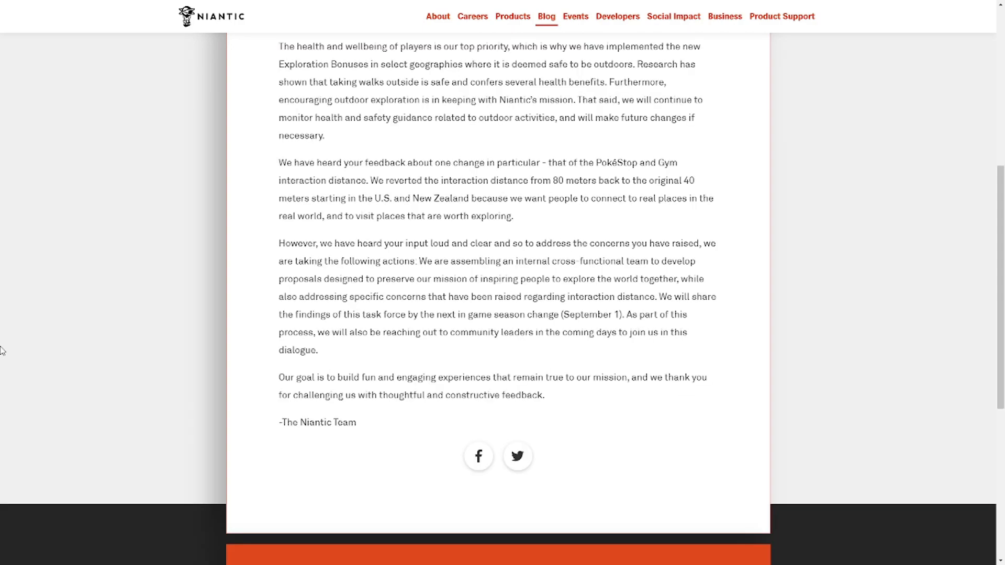